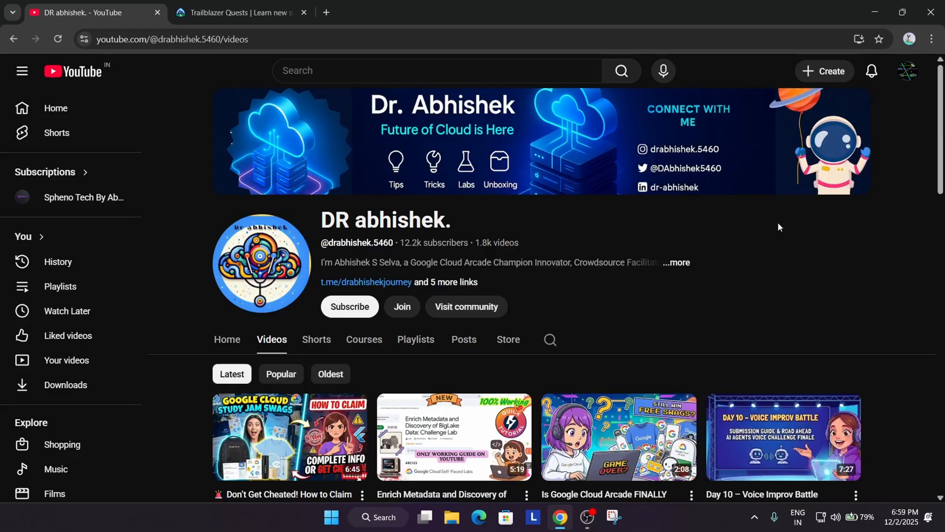
Switch from the current page to the Trailblazer Quests browser tab.
scroll("down", 3)
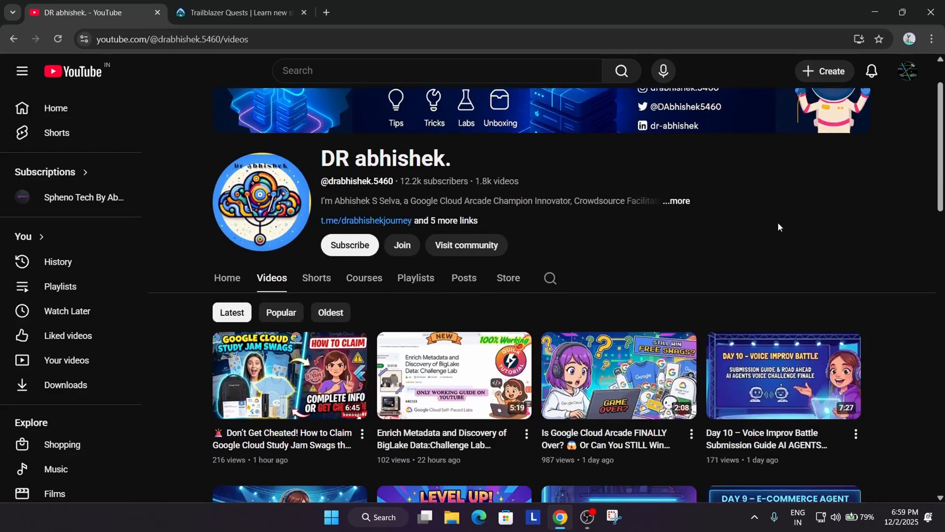
scroll("down", 3)
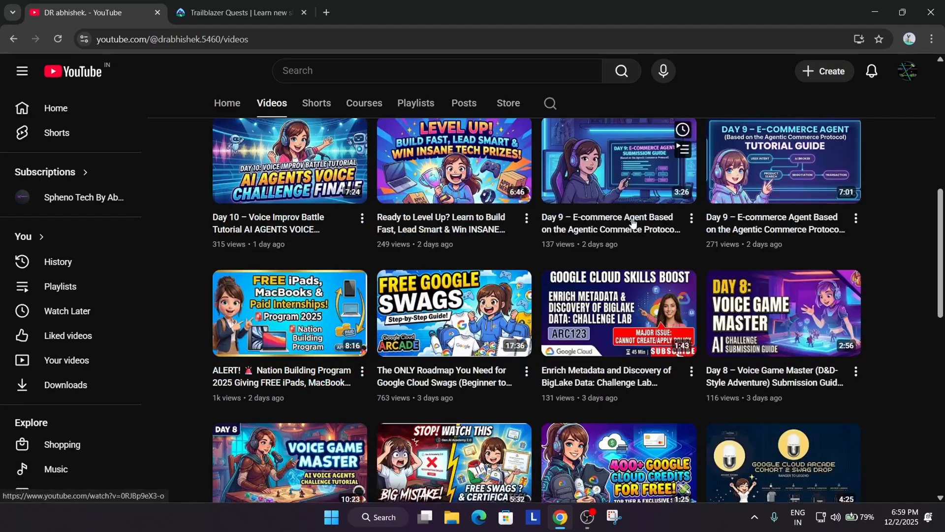
mouse_move(446, 389)
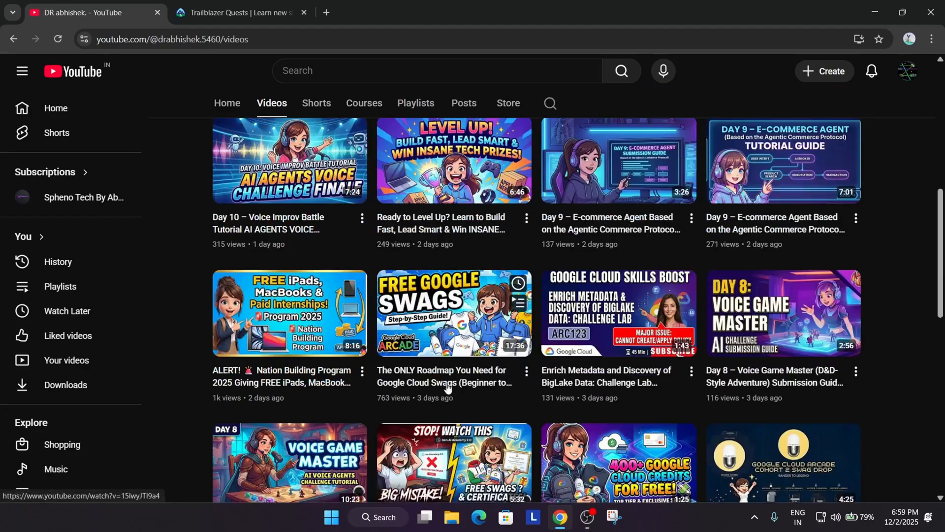
mouse_move(401, 352)
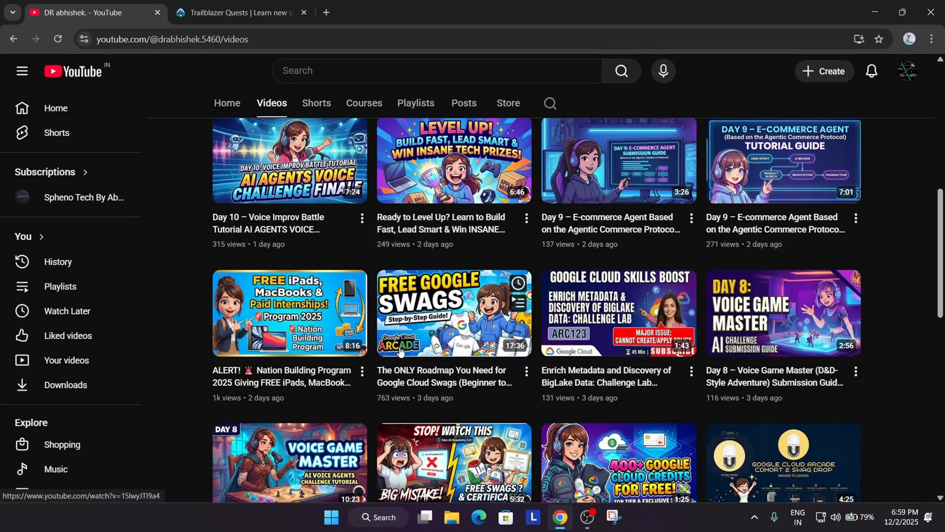
scroll("up", 3)
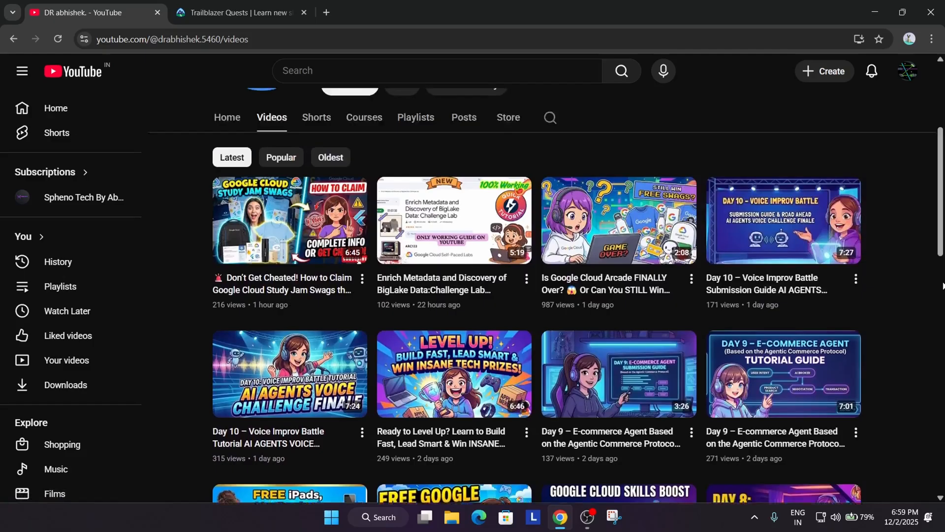
scroll("up", 3)
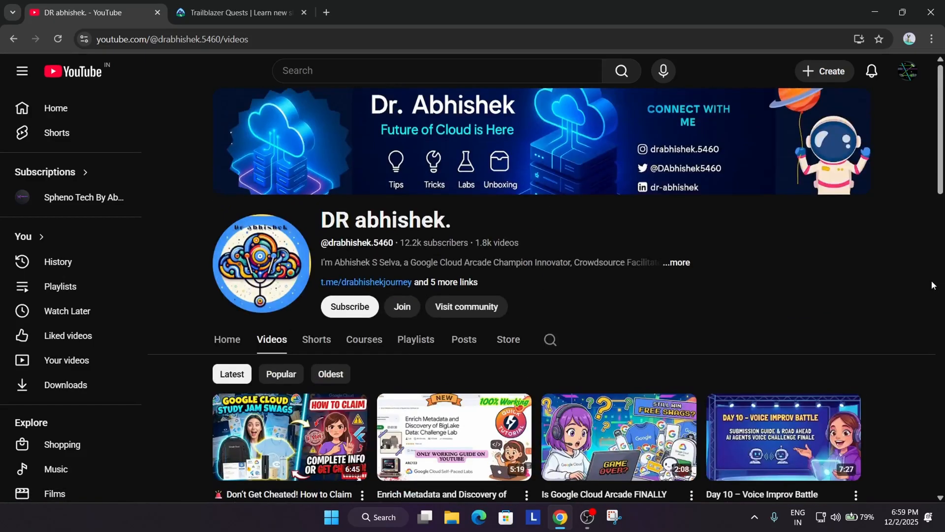
left_click(239, 12)
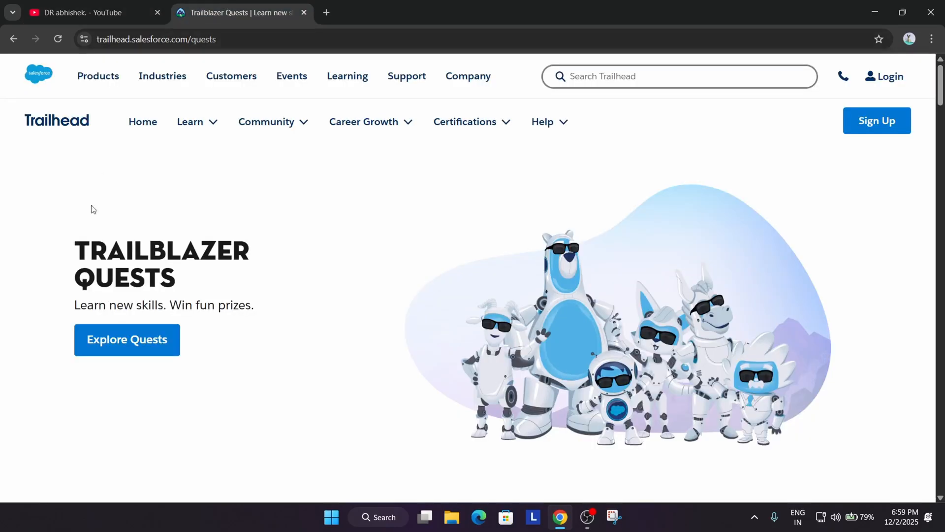
Scroll past Featured Quests down to the Serviceblazer Quest cards.
scroll("down", 3)
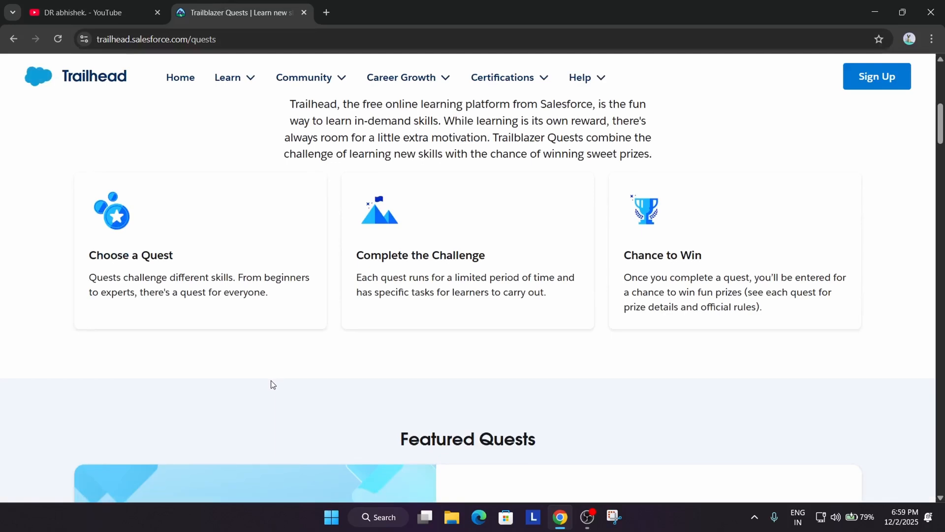
mouse_move(272, 378)
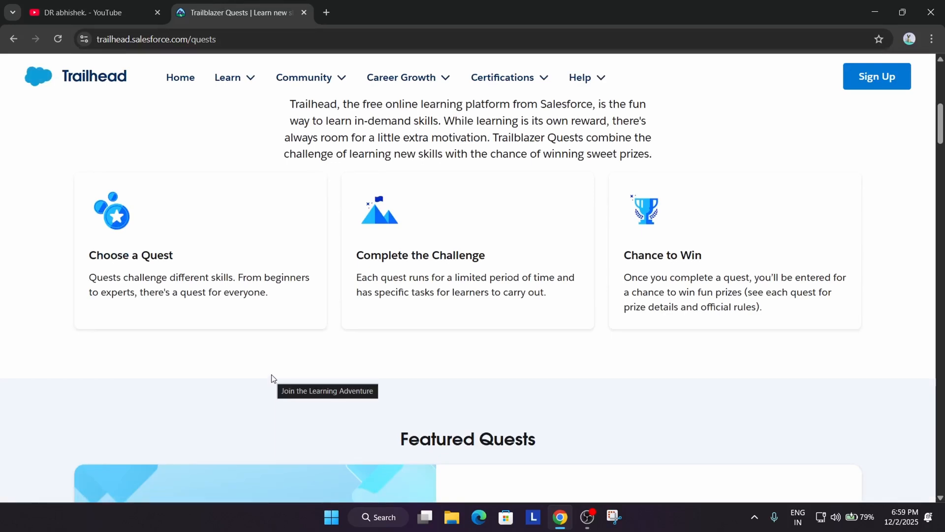
mouse_move(481, 350)
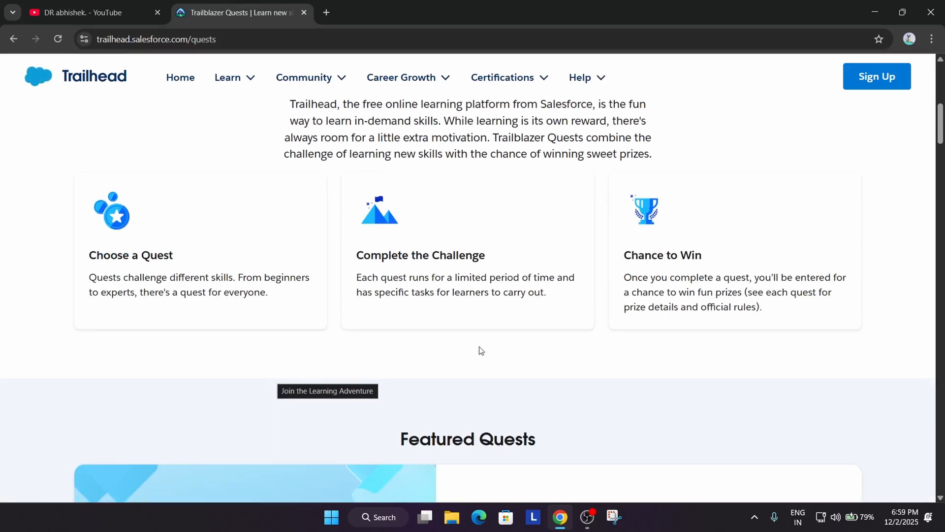
mouse_move(152, 392)
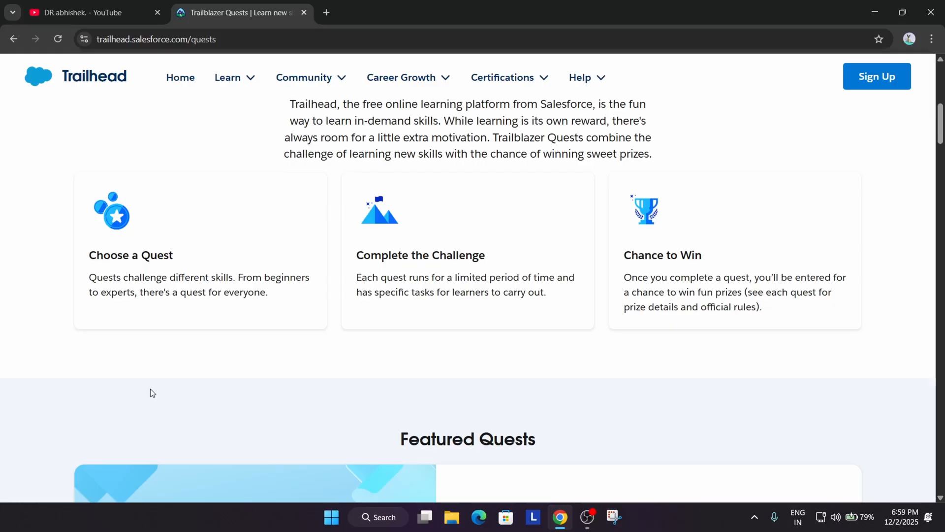
mouse_move(194, 357)
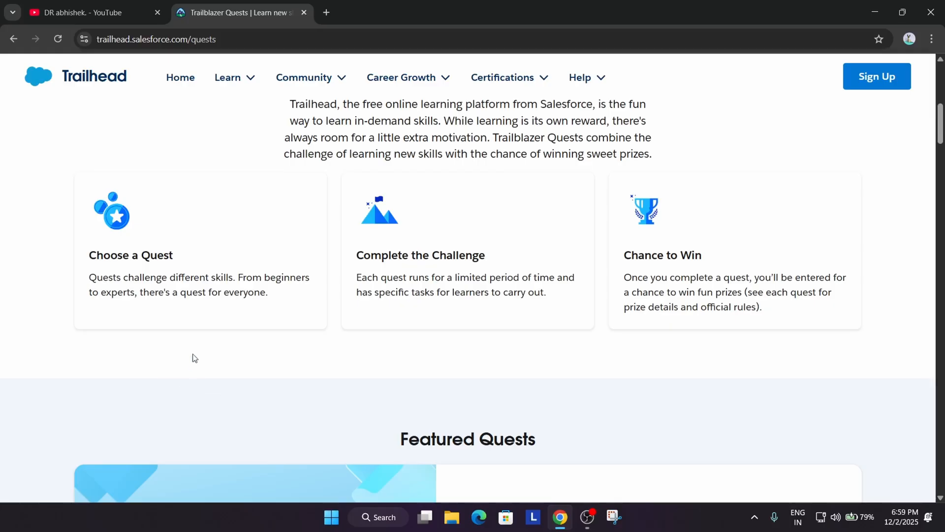
mouse_move(195, 346)
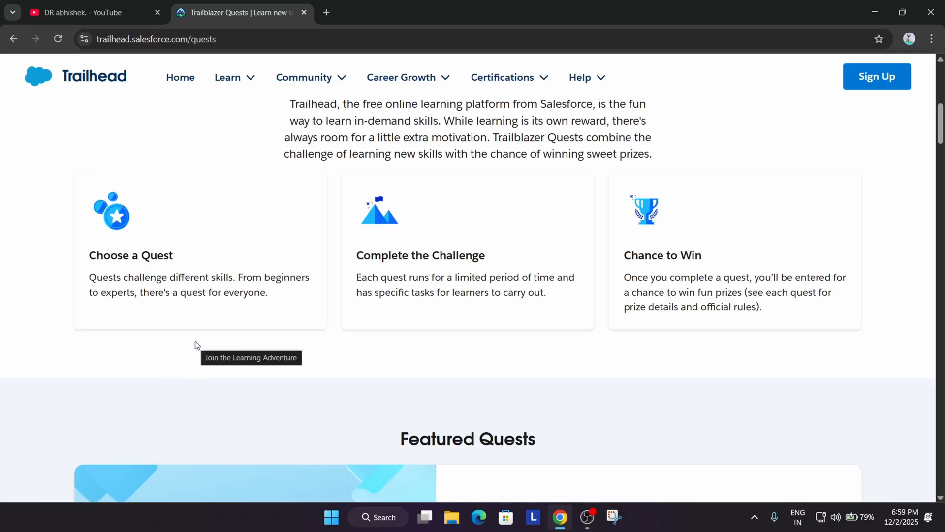
mouse_move(387, 352)
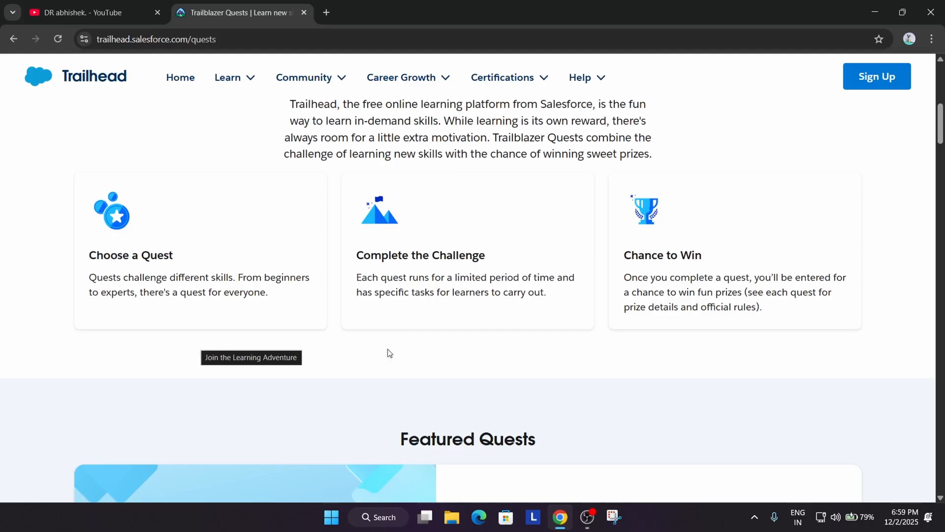
mouse_move(798, 437)
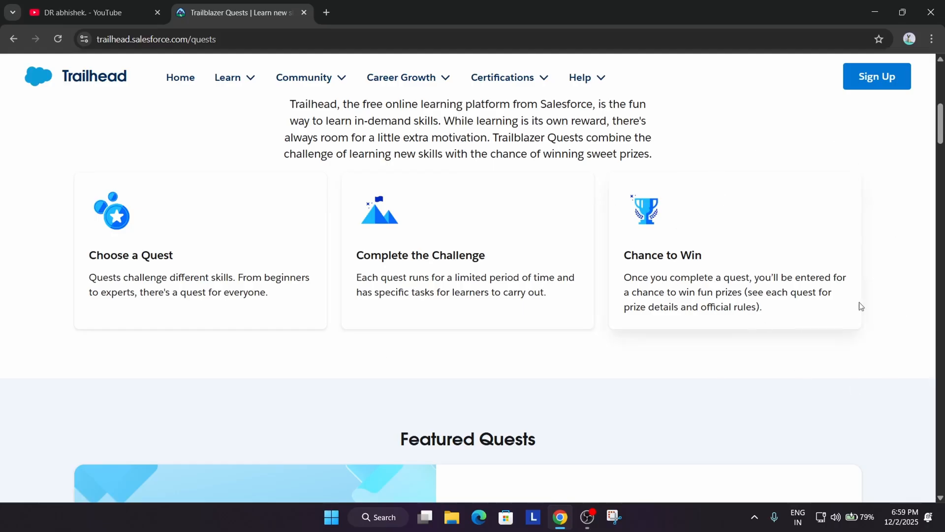
scroll("down", 3)
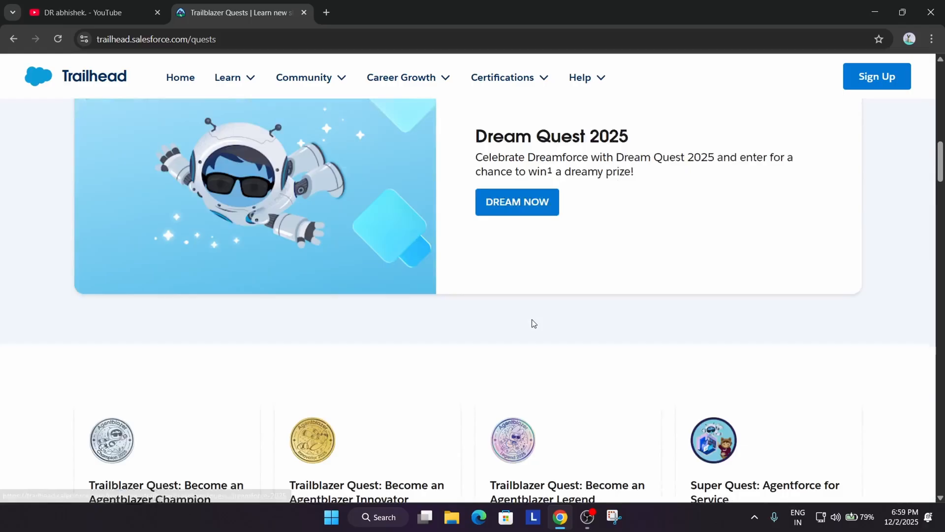
scroll("down", 3)
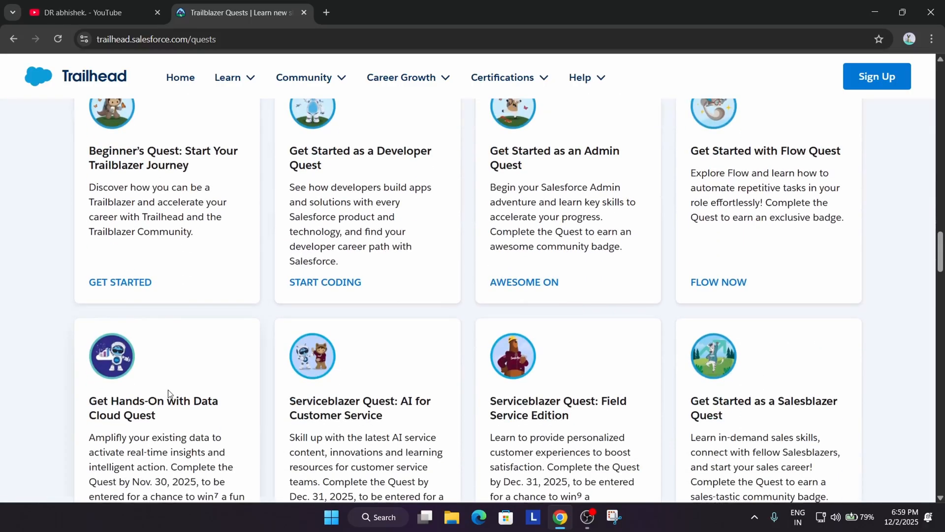
scroll("down", 3)
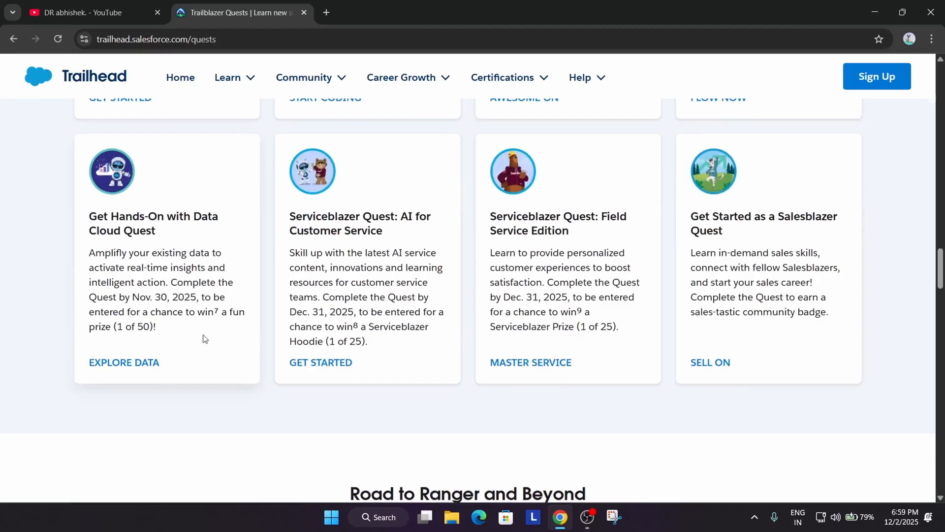
mouse_move(438, 240)
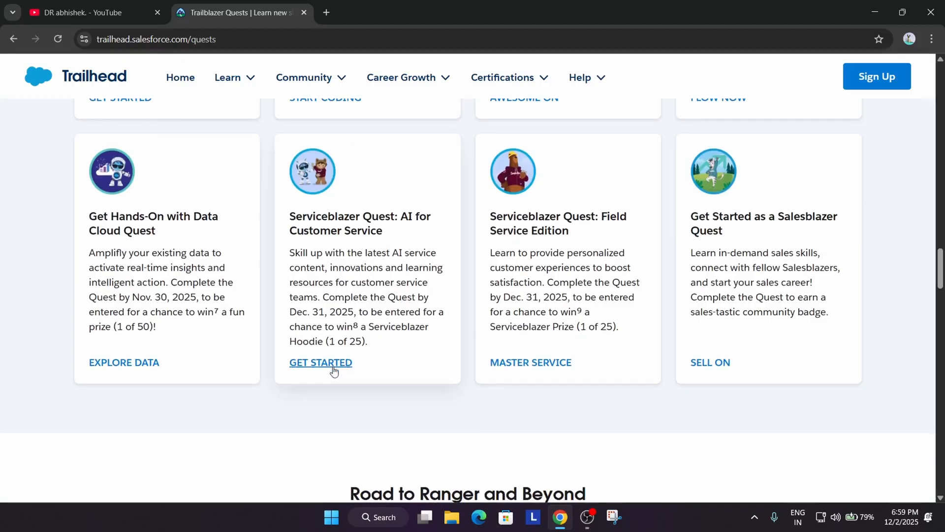
Review the AI for Customer Service trailmix to its end, then go back to the Quests grid.
left_click(320, 363)
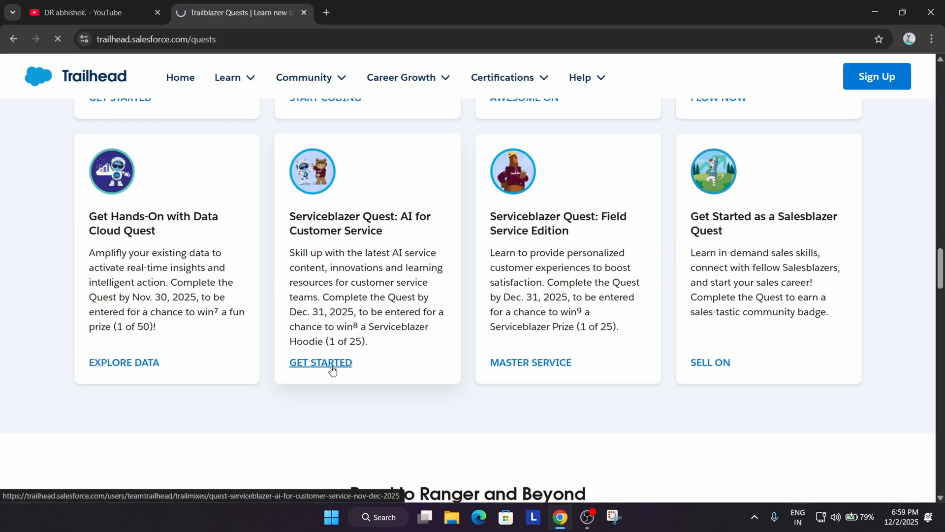
left_click(321, 363)
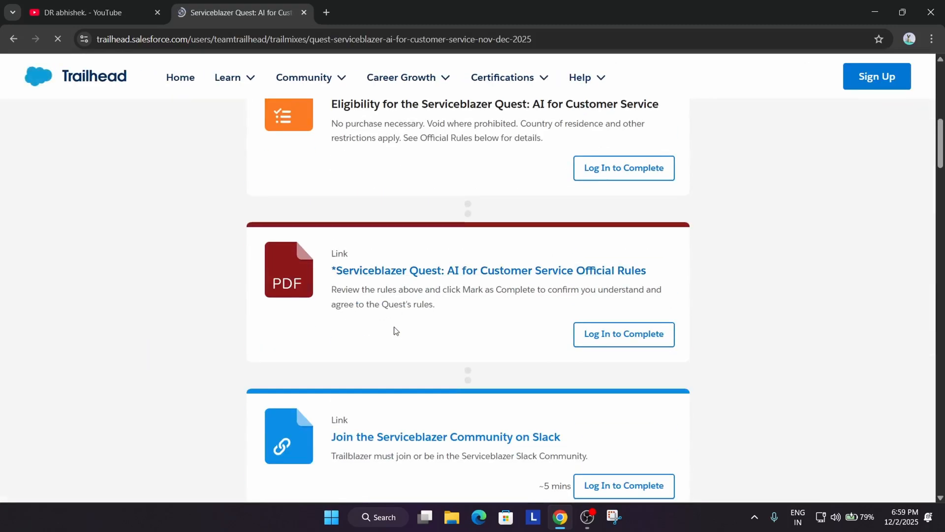
scroll("down", 3)
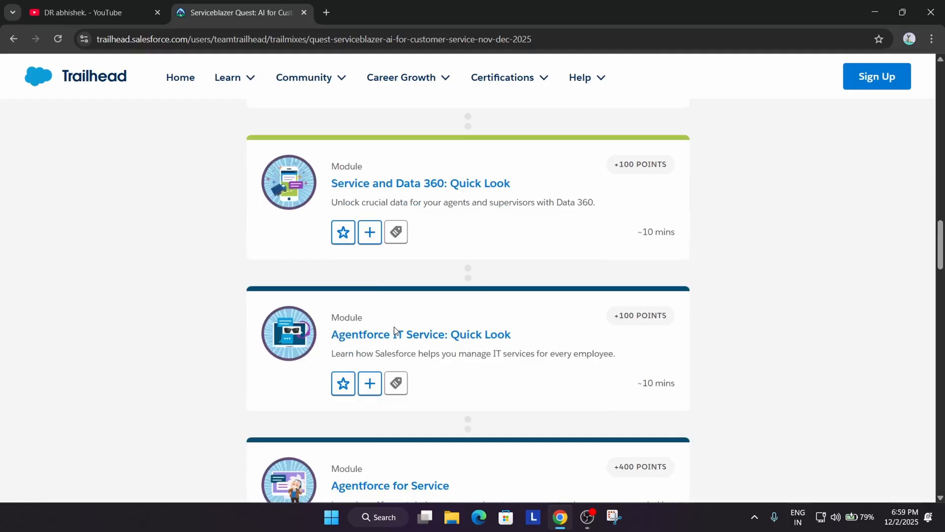
mouse_move(426, 429)
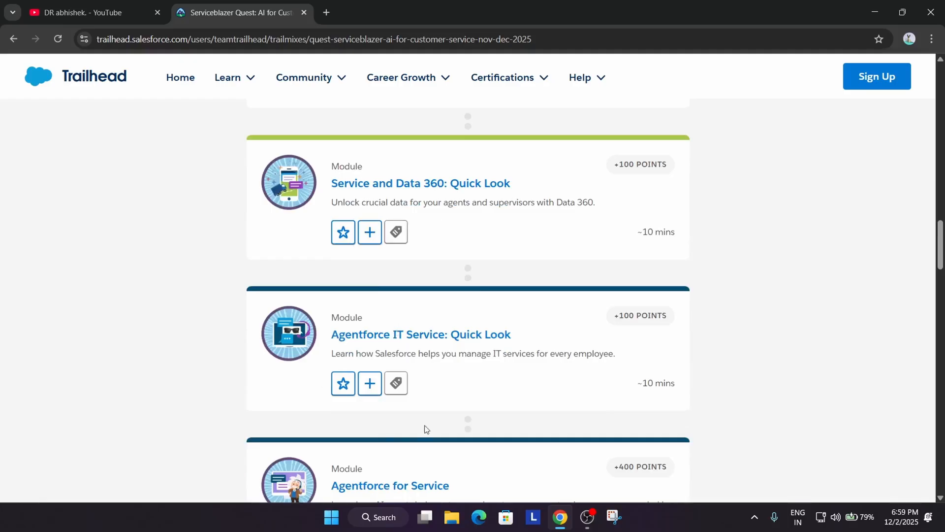
scroll("down", 3)
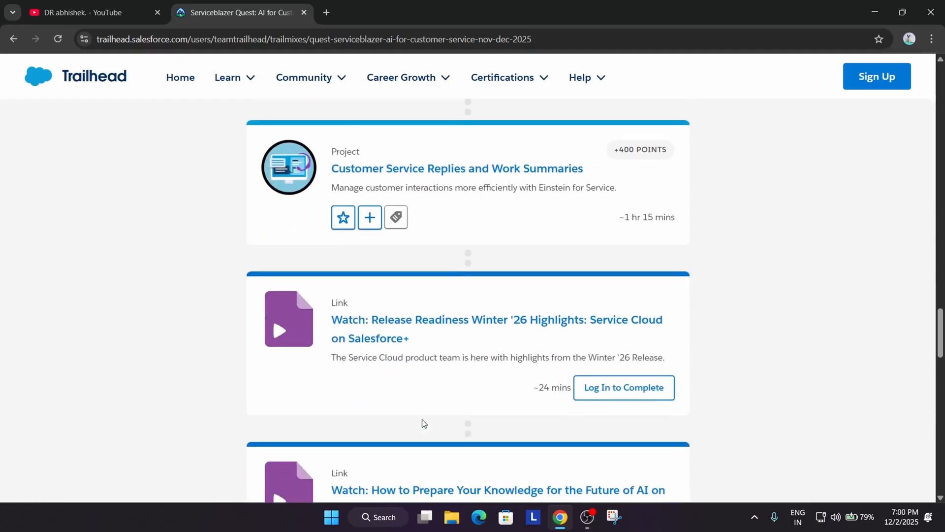
scroll("down", 3)
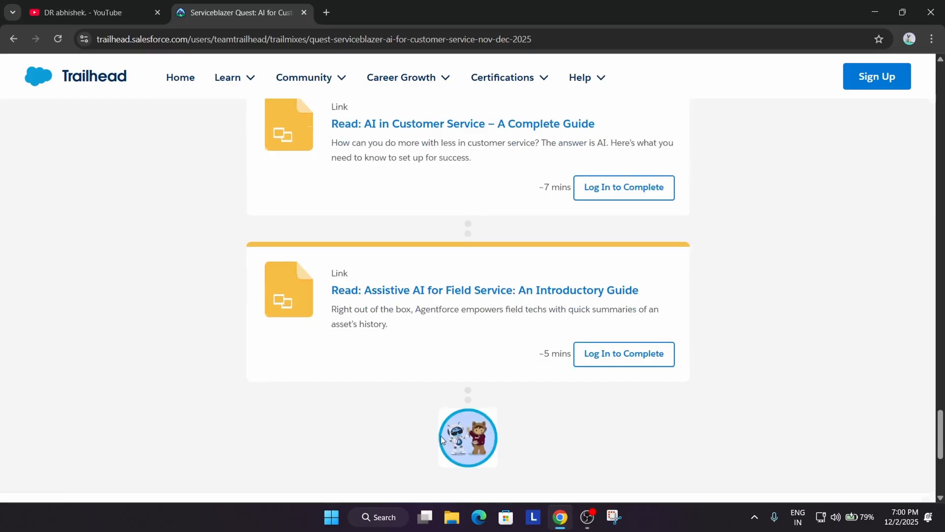
scroll("up", 3)
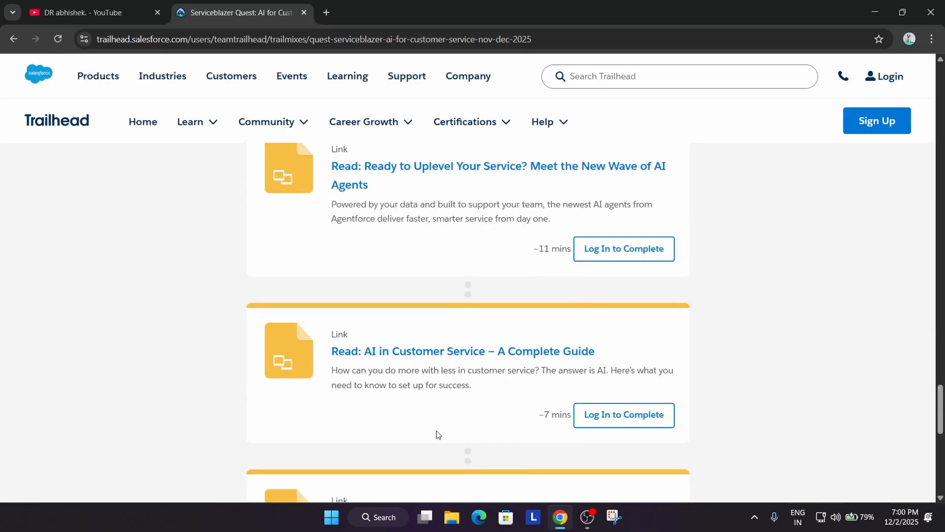
left_click(13, 38)
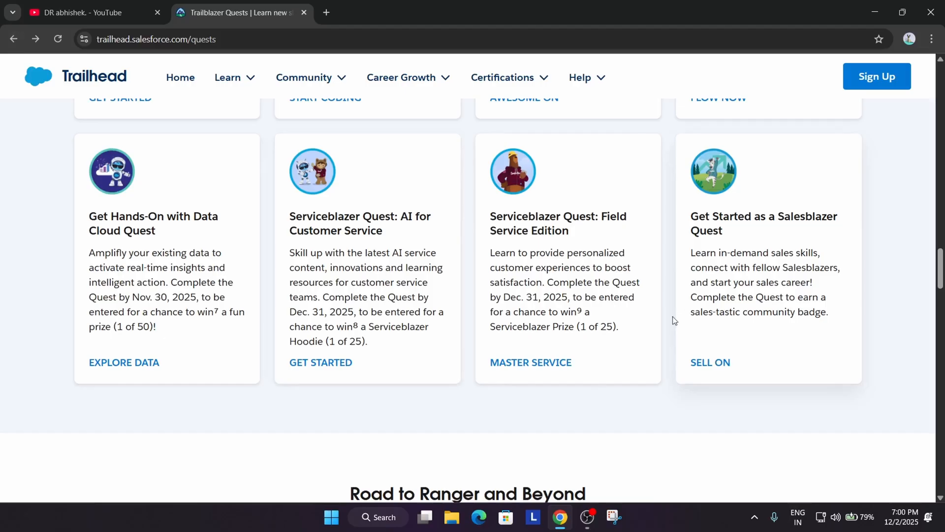
mouse_move(641, 264)
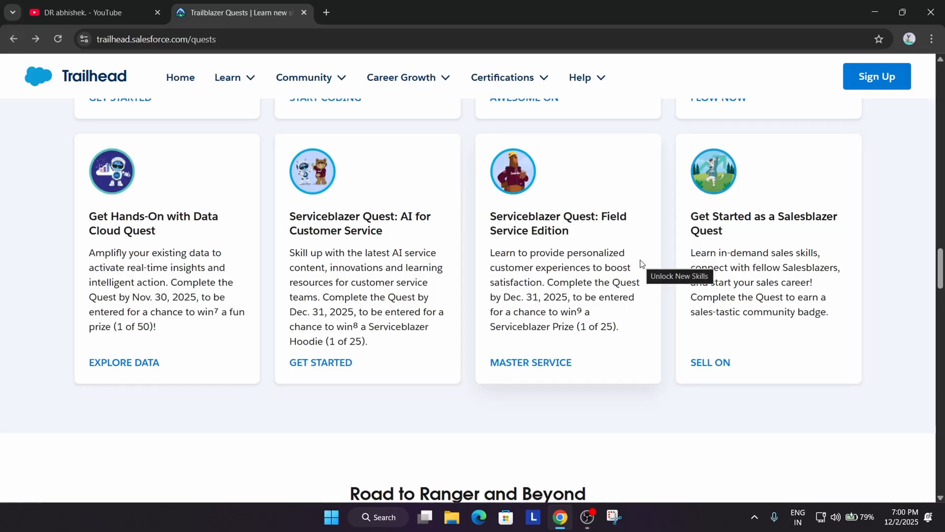
Open the Field Service Edition quest via MASTER SERVICE and scroll its trailmix.
left_click(530, 363)
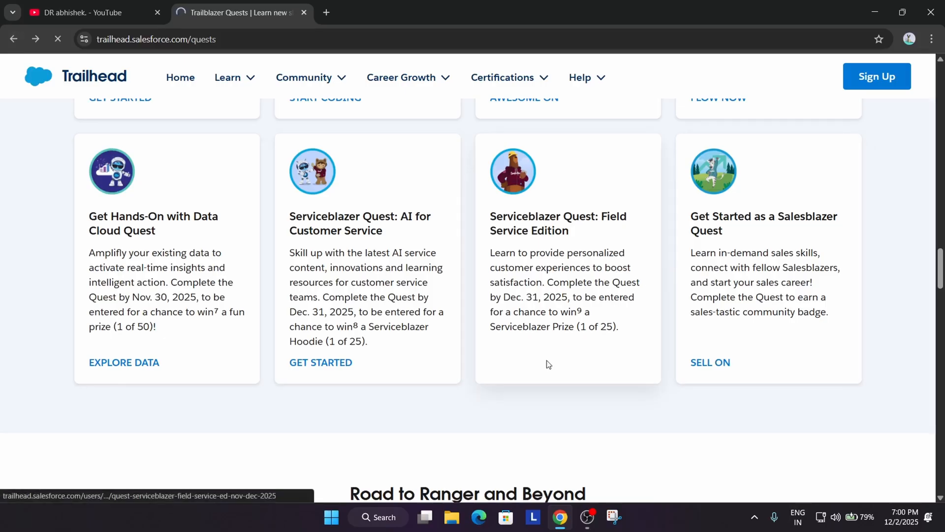
left_click(558, 223)
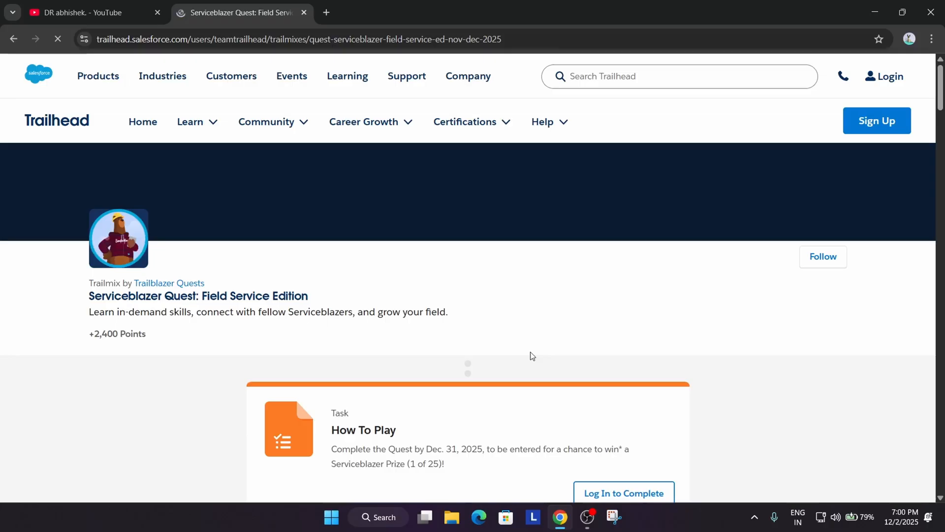
scroll("down", 3)
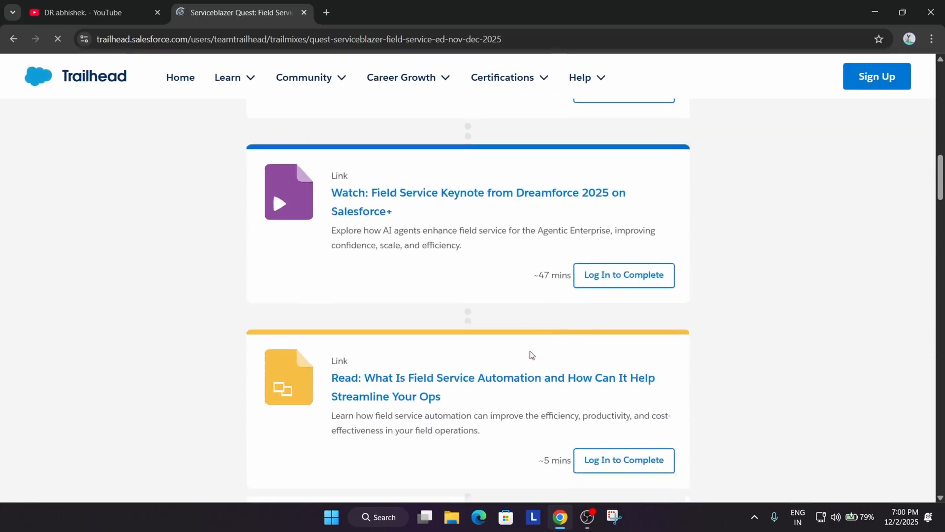
scroll("down", 3)
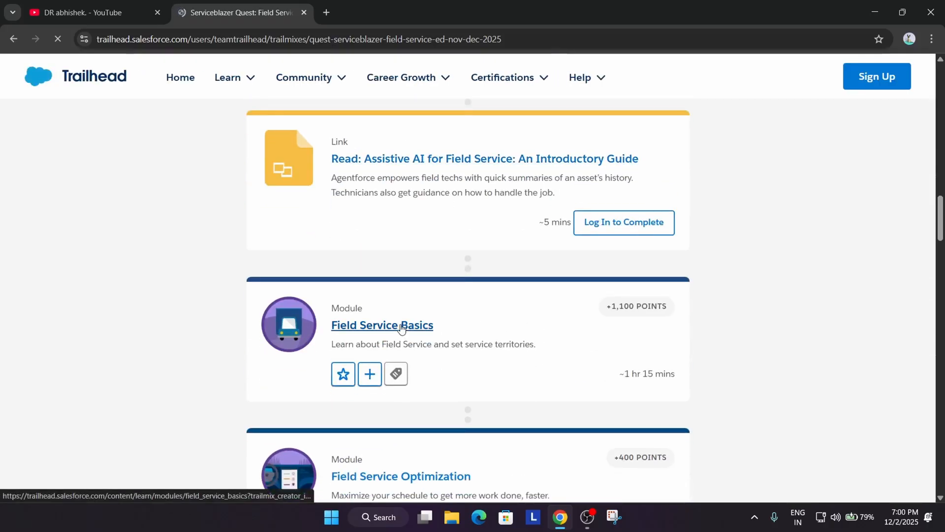
Bring up the Field Service Basics module page in its own tab alongside the quest list.
left_click(382, 325)
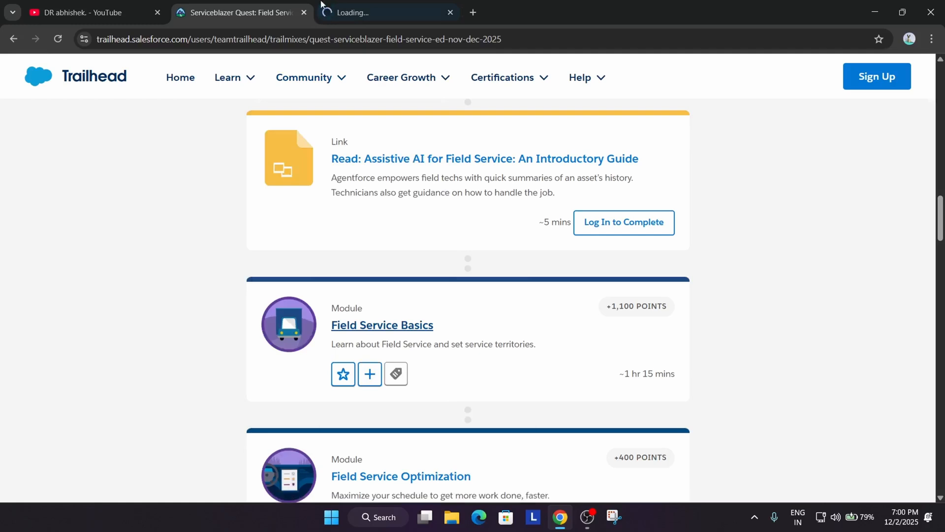
left_click(382, 325)
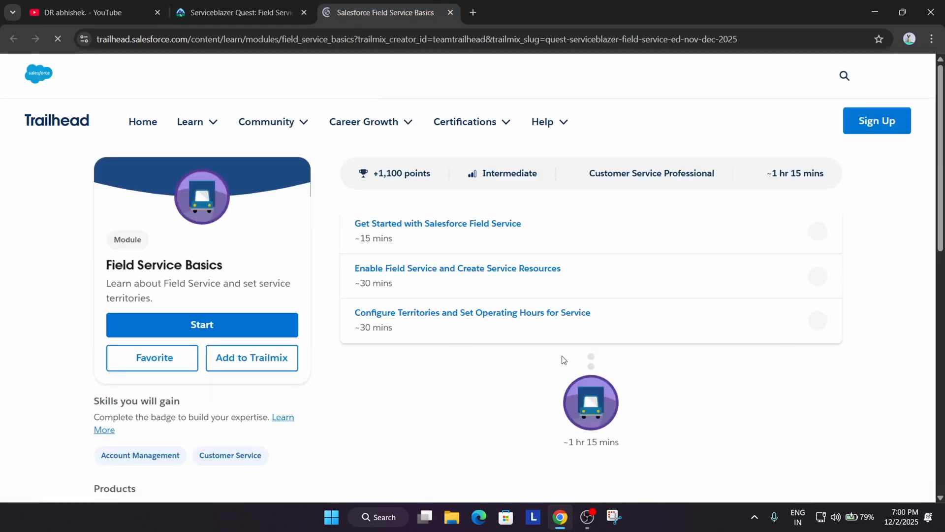
left_click(240, 12)
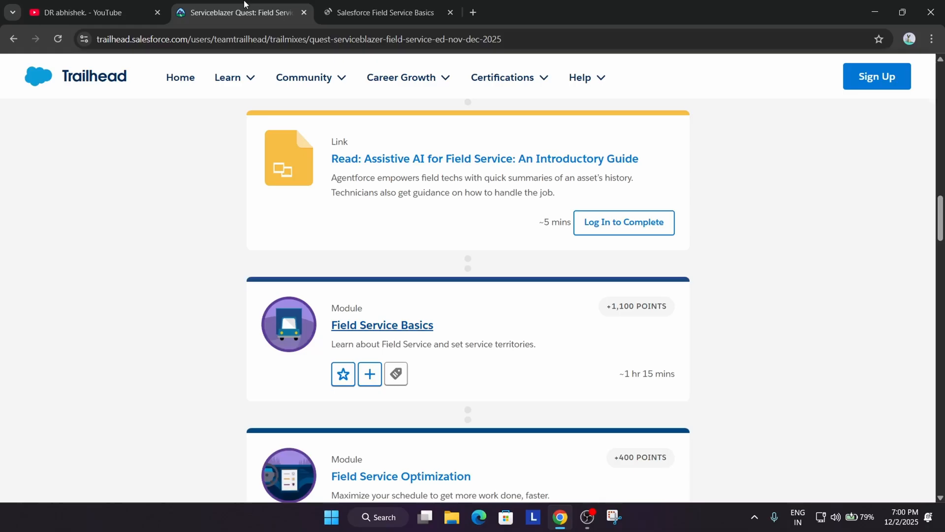
left_click(382, 325)
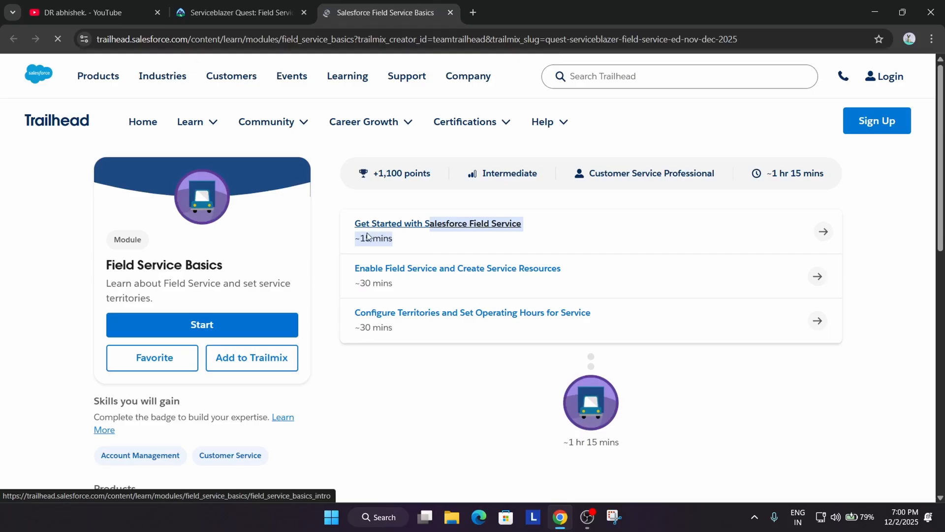
Skim the Get Started with Salesforce Field Service unit to its quiz, then return to the quest trailmix.
left_click(438, 223)
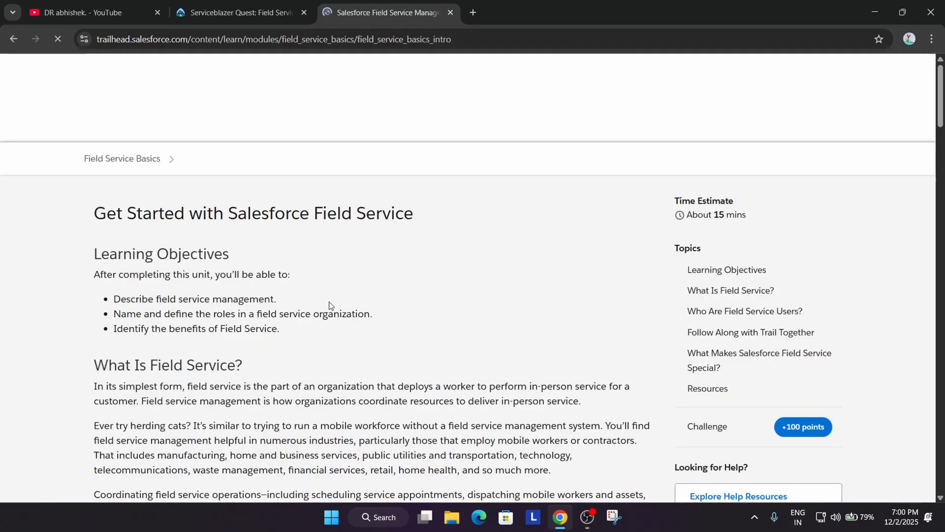
scroll("down", 3)
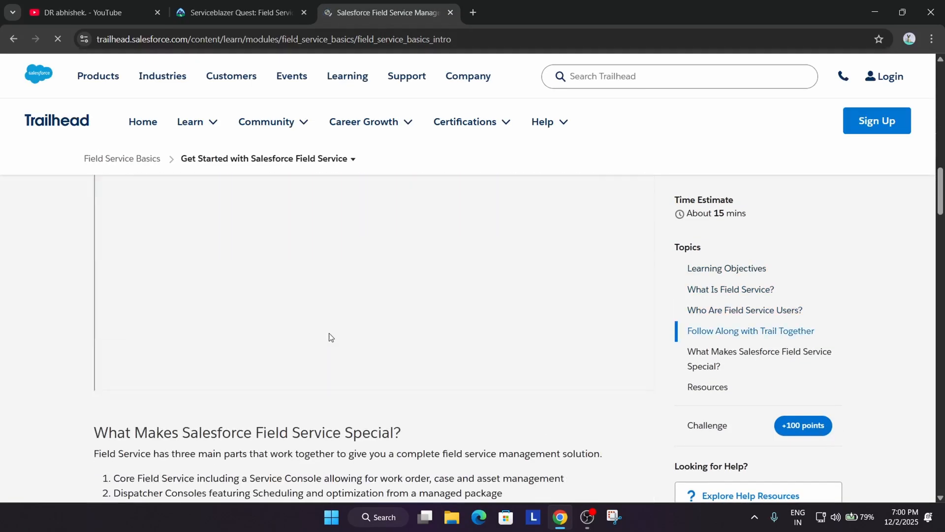
scroll("down", 3)
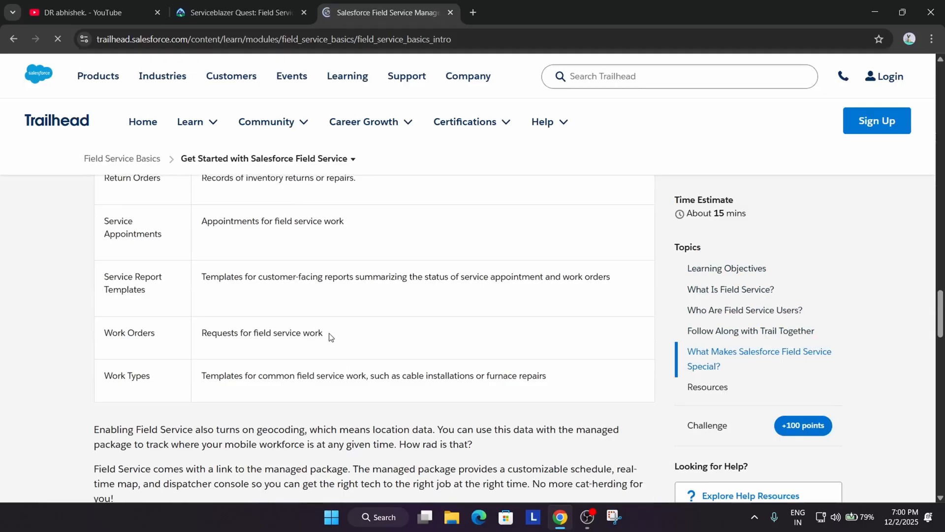
scroll("down", 3)
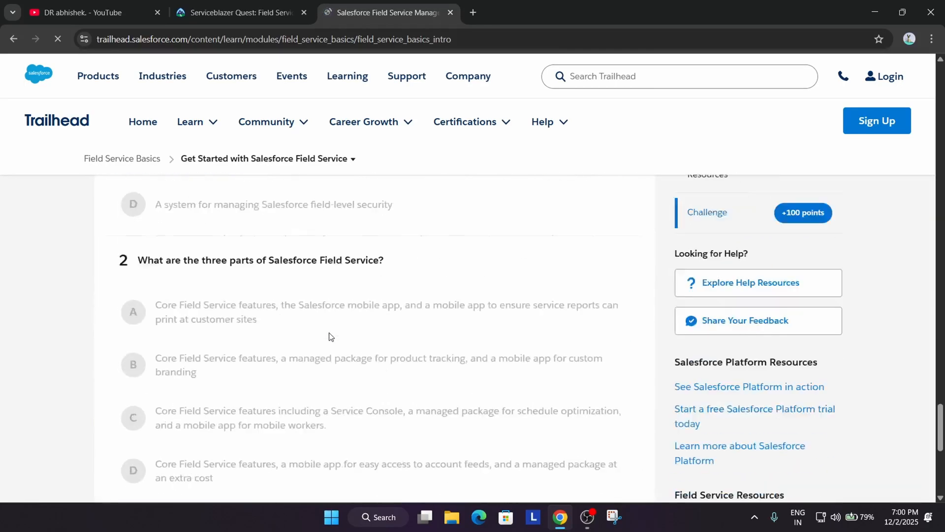
left_click(265, 121)
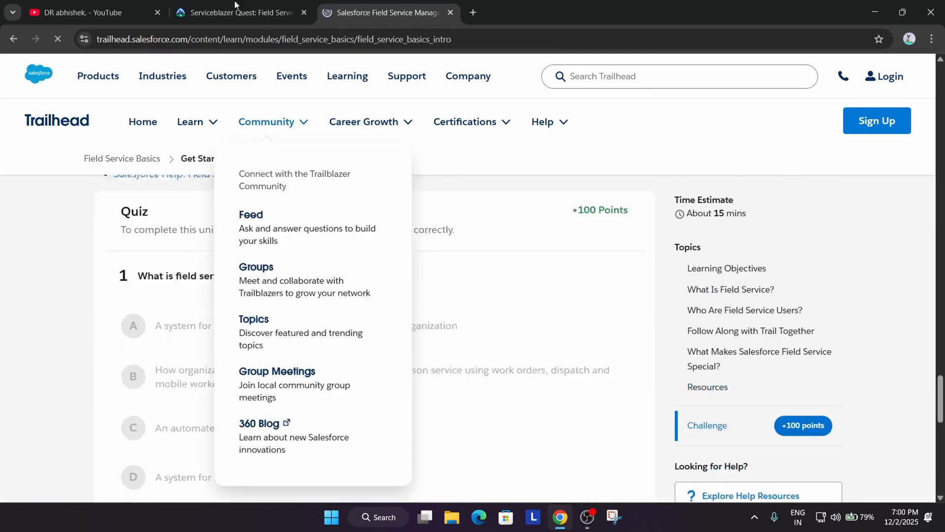
left_click(240, 12)
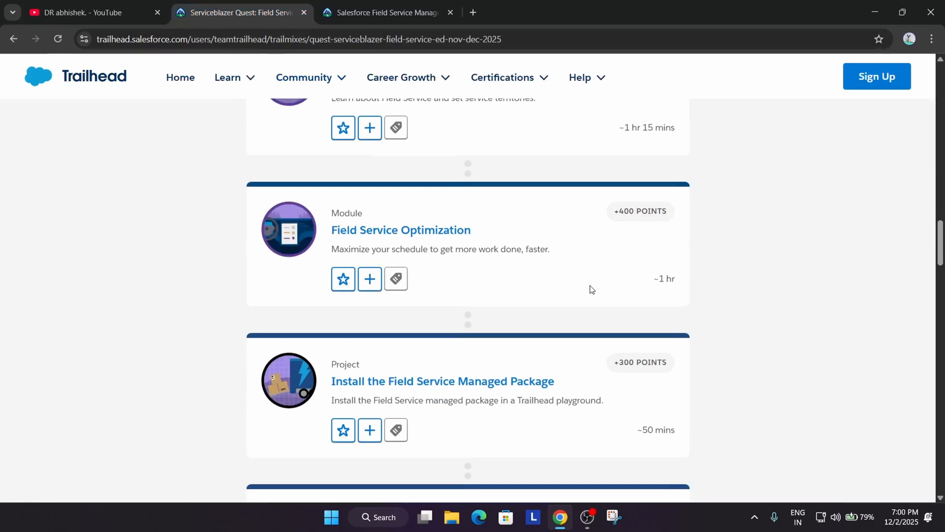
Open Field Service Optimization in a new tab from its link options.
right_click(400, 230)
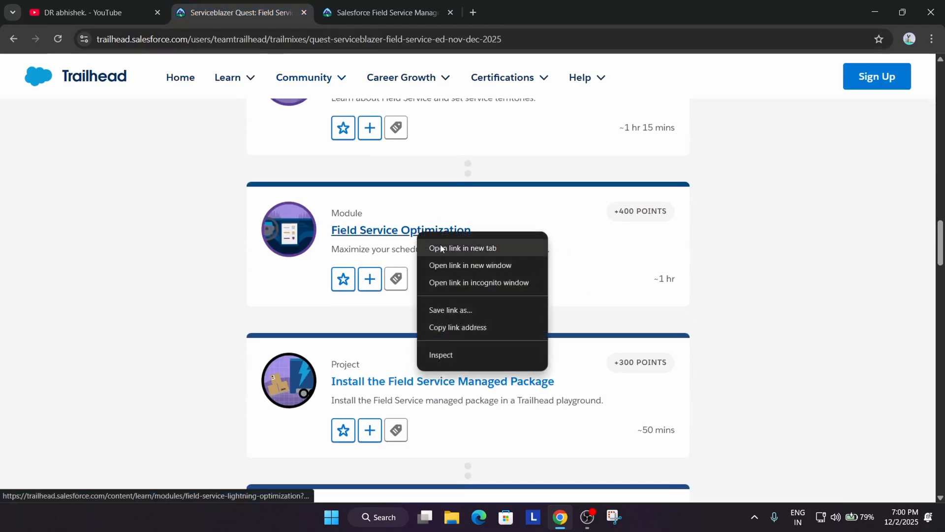
left_click(463, 248)
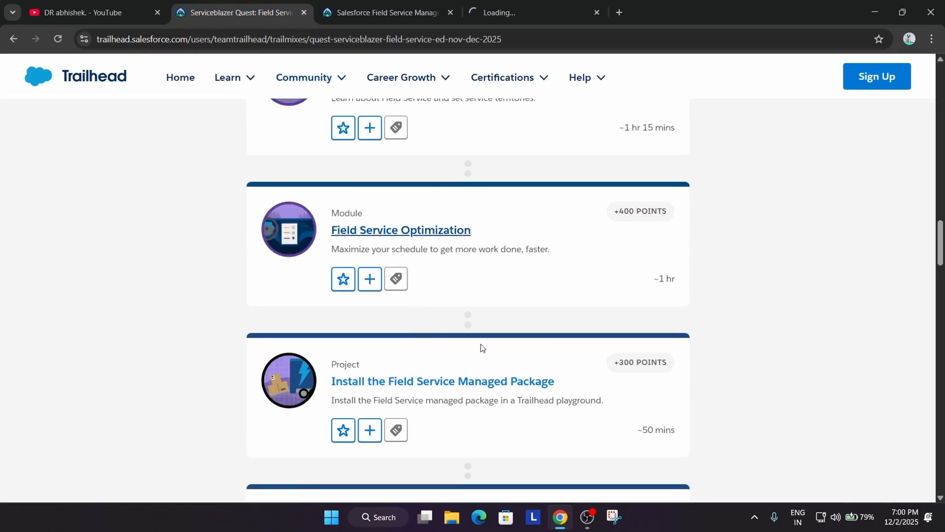
left_click(584, 77)
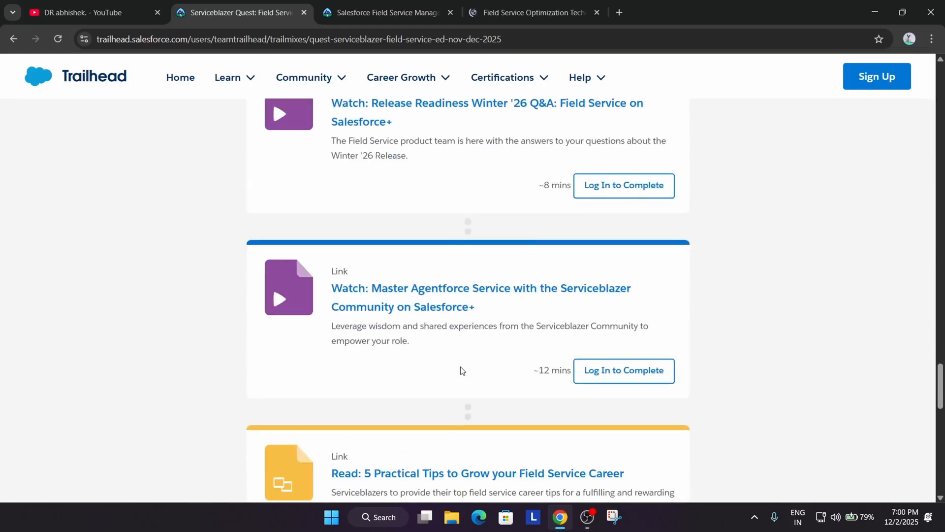
Scroll the remaining trailmix items to the end and head back to the Quests page.
scroll("down", 3)
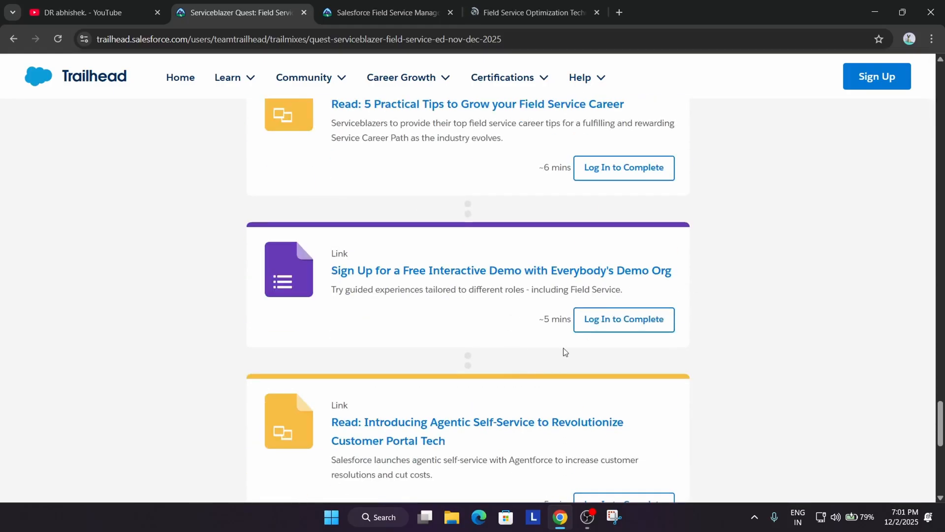
mouse_move(465, 270)
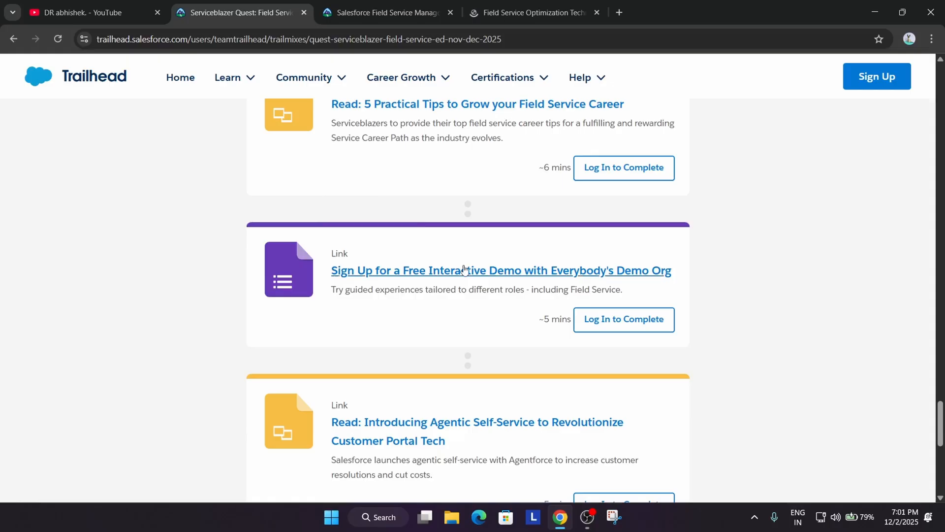
mouse_move(661, 367)
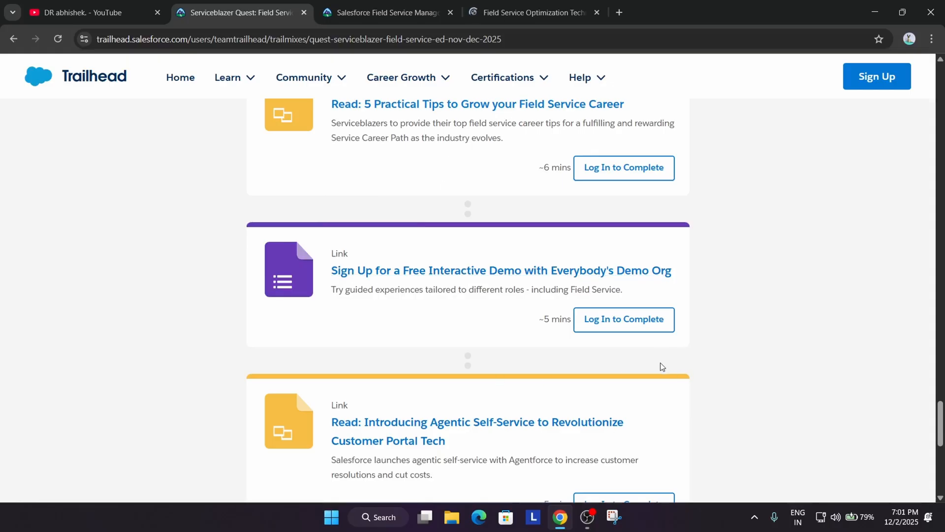
scroll("down", 3)
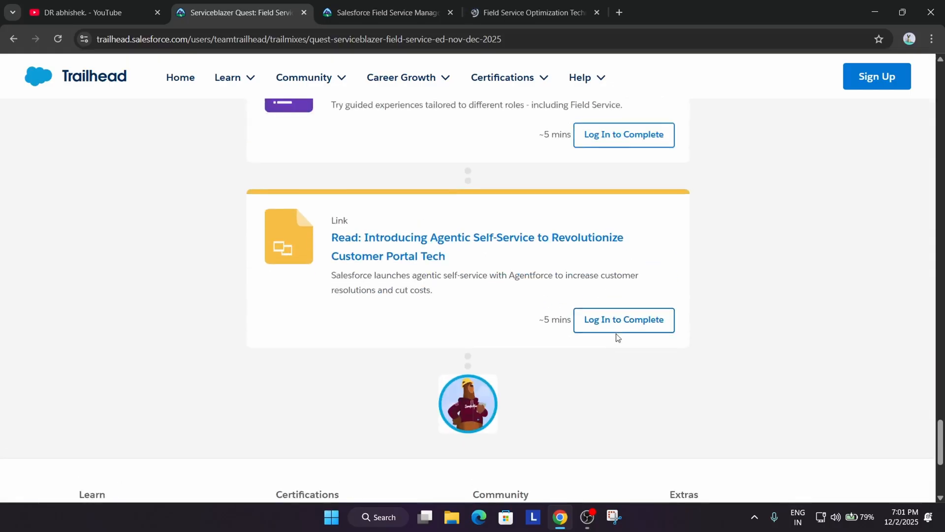
mouse_move(887, 126)
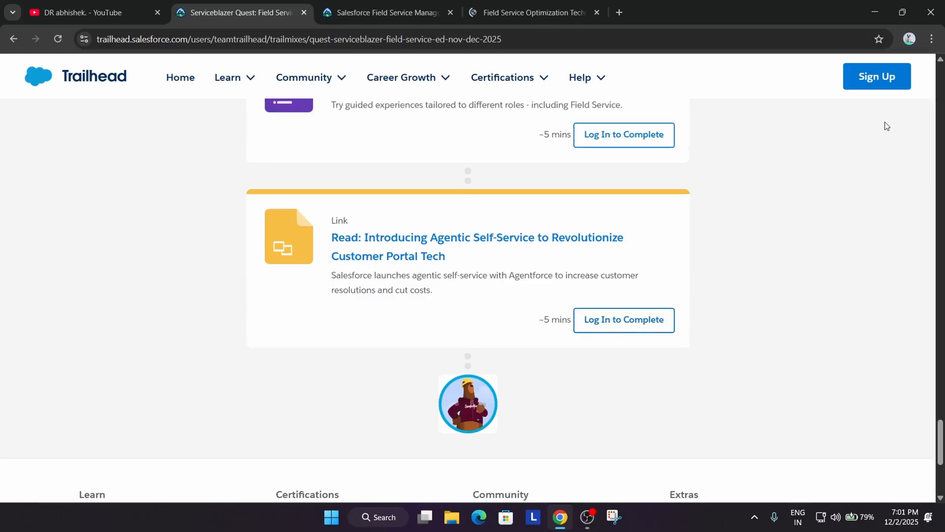
scroll("up", 3)
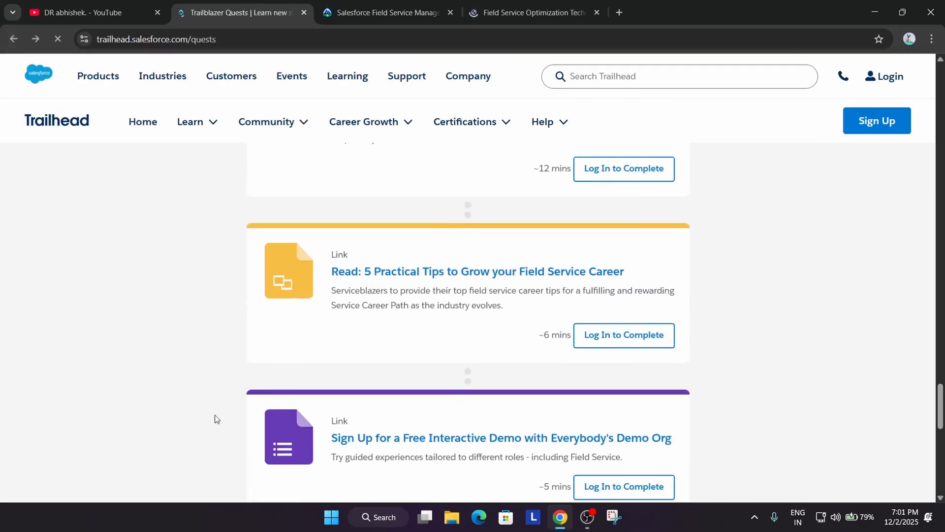
mouse_move(533, 372)
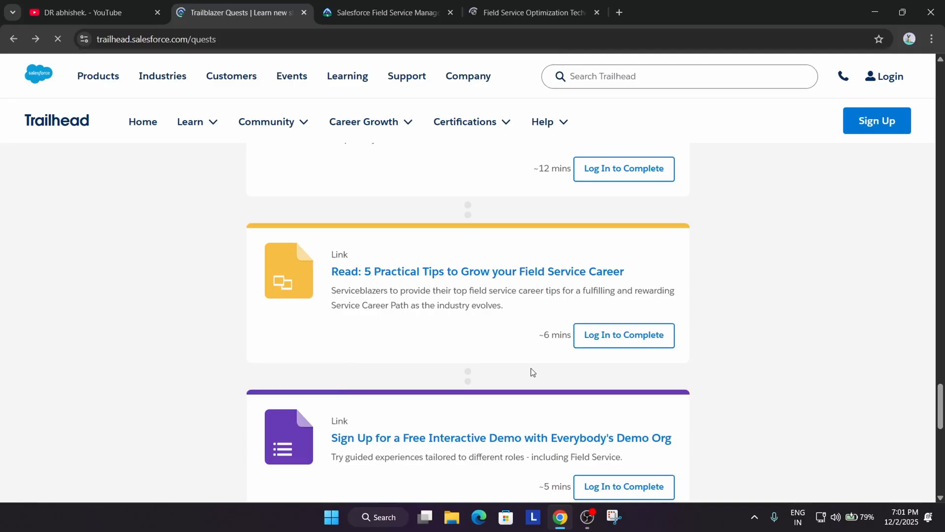
Switch to the YouTube channel's Videos tab.
left_click(90, 12)
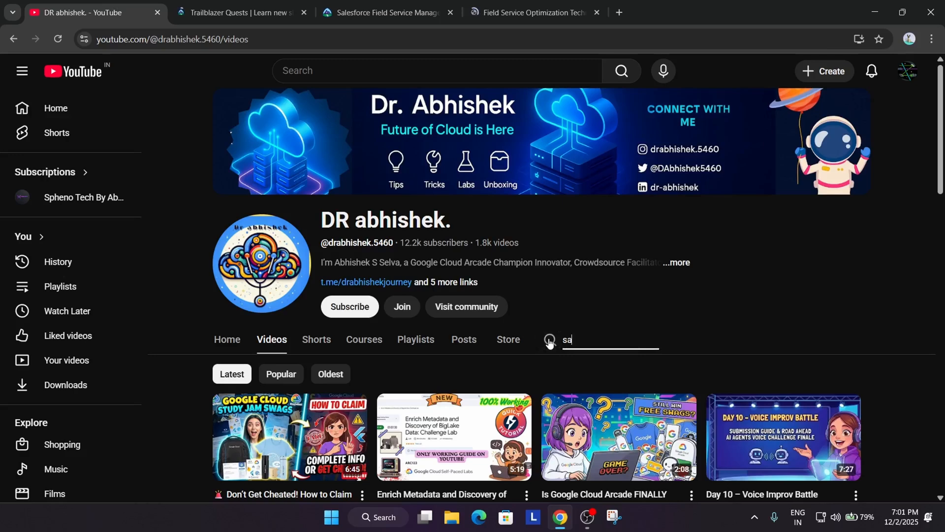
Search the channel for 'salesforce goodies' and retry until the results load.
type("lesforce")
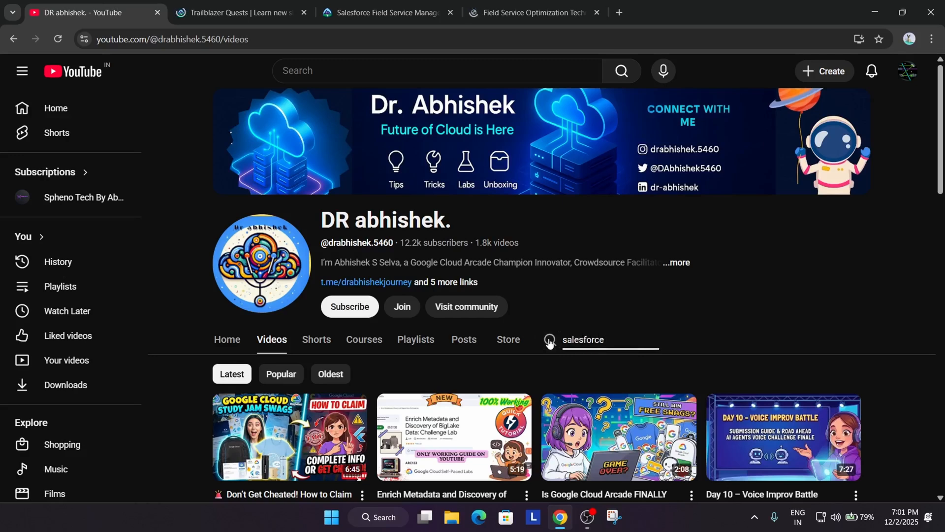
type("goodies")
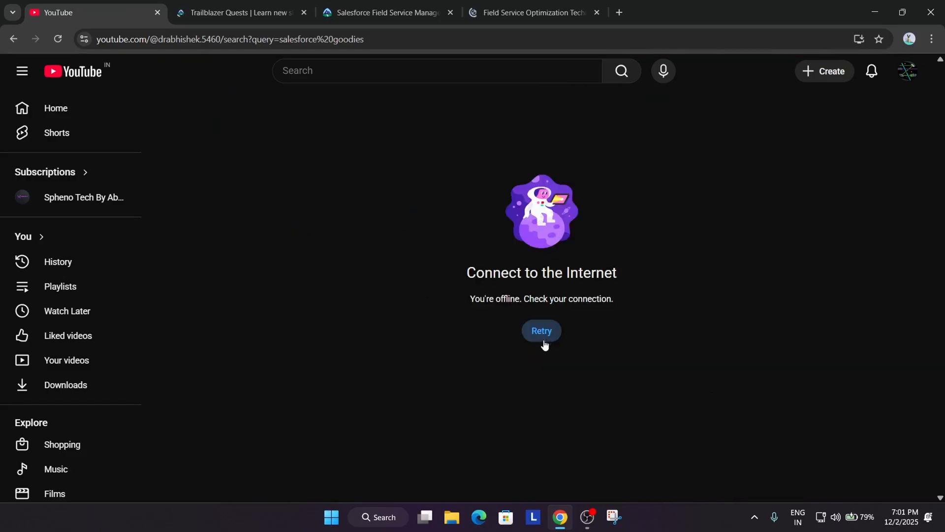
left_click(541, 330)
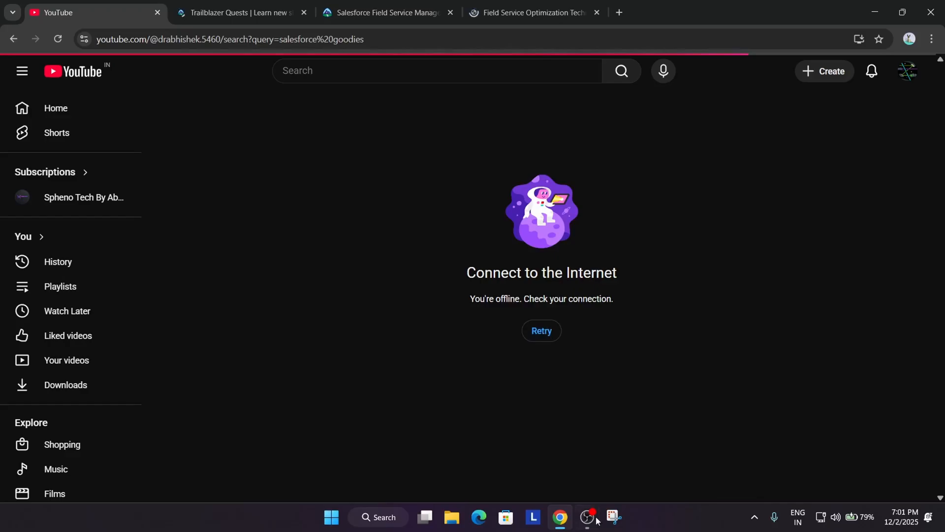
left_click(541, 330)
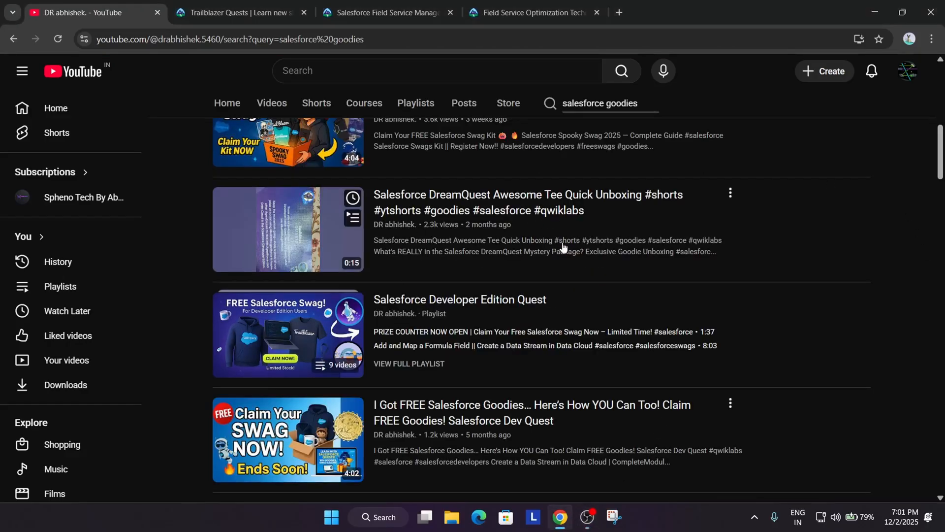
scroll("down", 3)
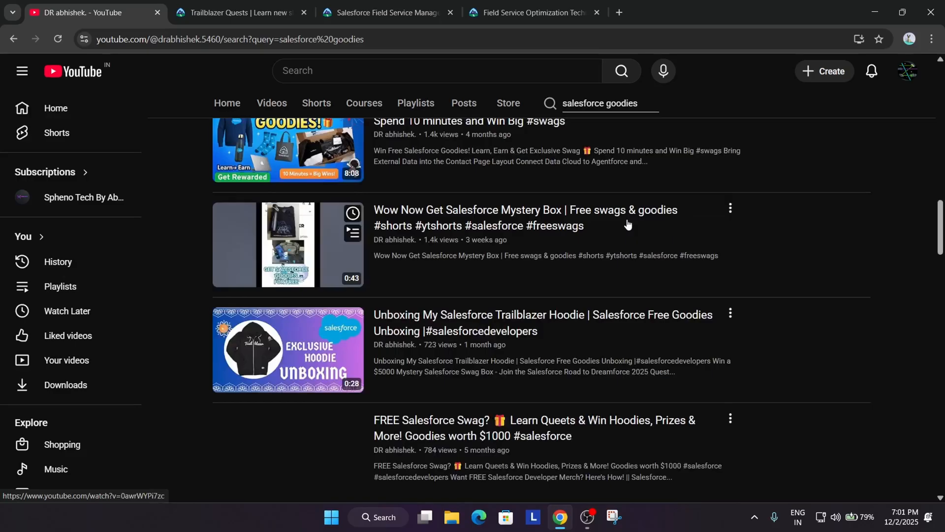
scroll("down", 3)
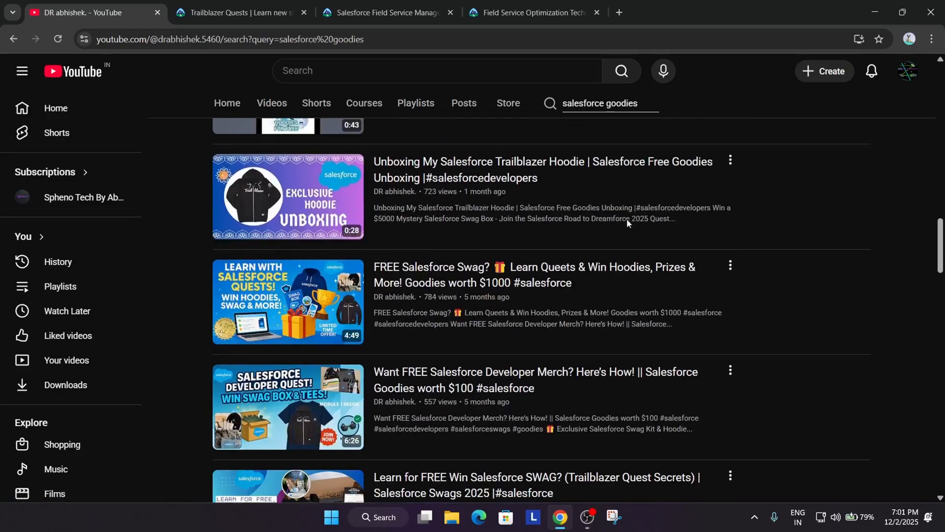
scroll("down", 3)
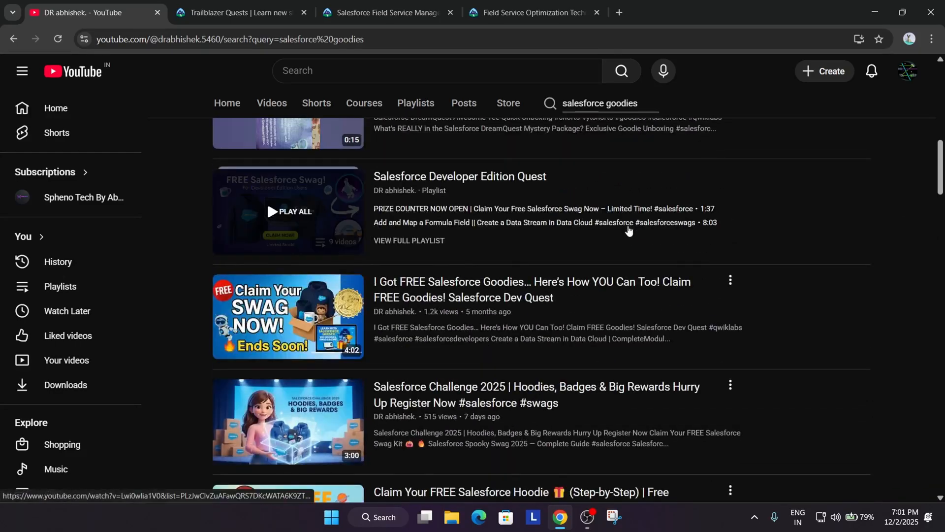
left_click(240, 12)
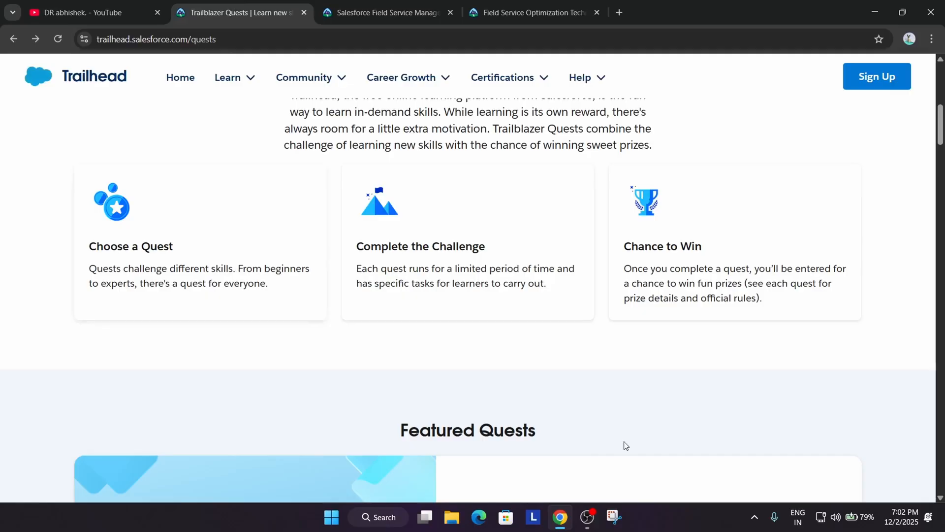
scroll("down", 3)
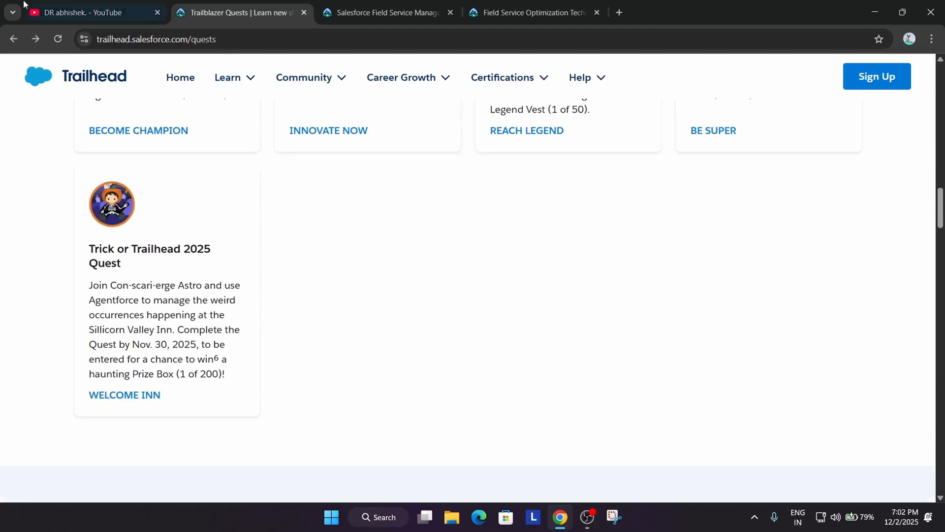
left_click(84, 11)
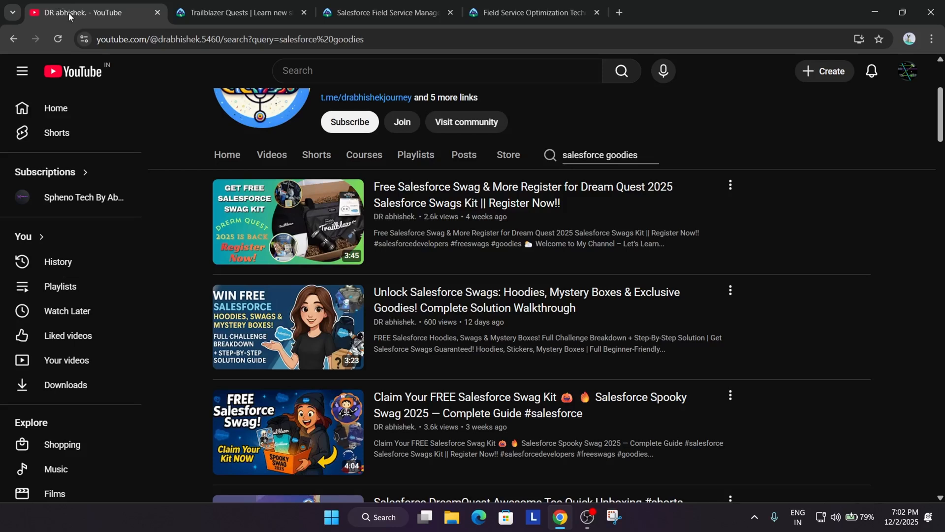
Return to the channel's Videos tab and scroll through its latest uploads.
scroll("up", 3)
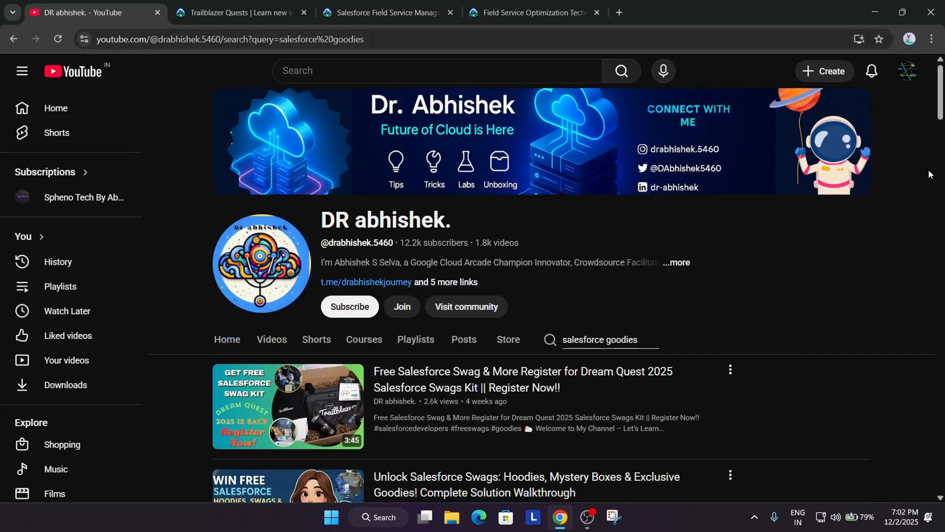
mouse_move(675, 236)
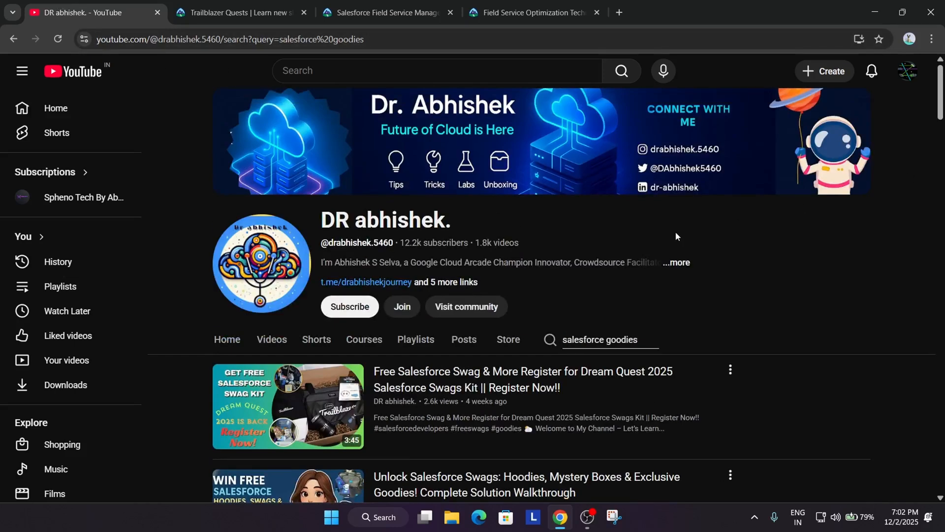
left_click(272, 338)
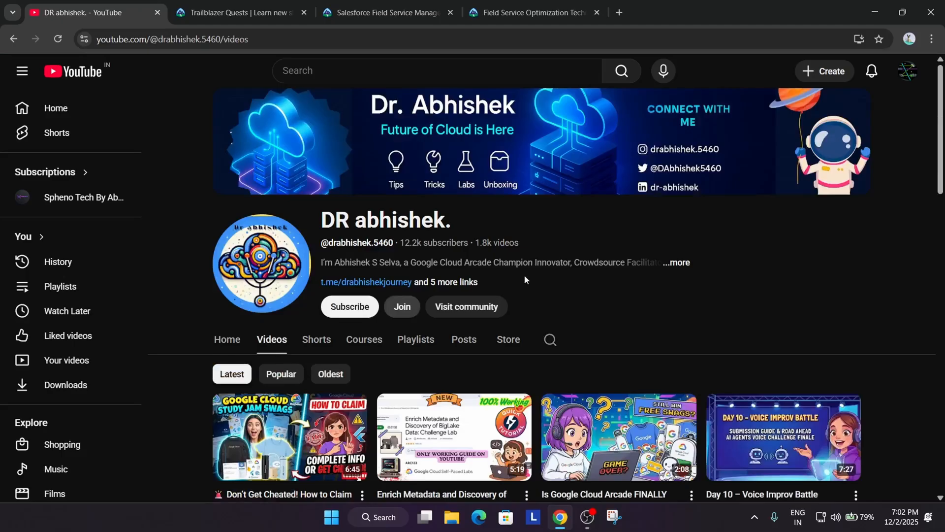
scroll("down", 3)
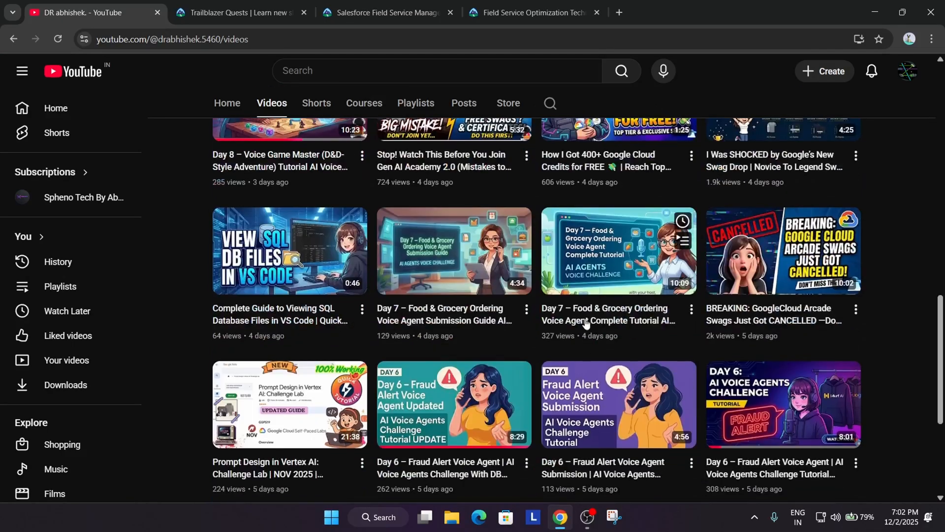